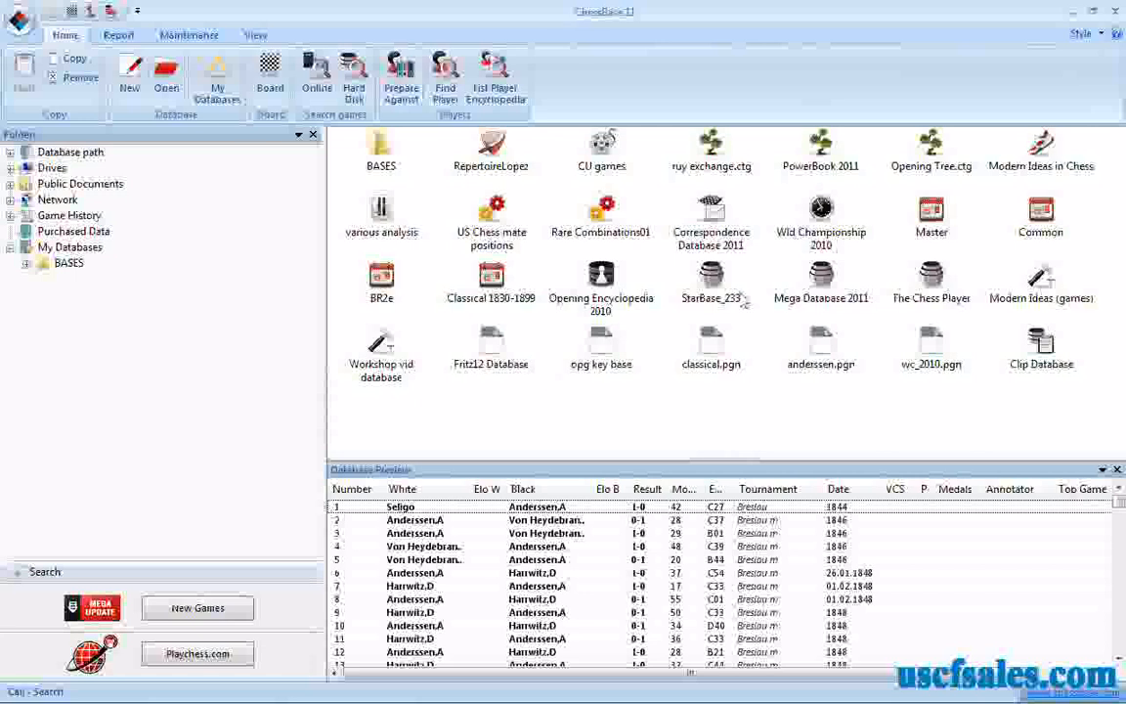
Step: Start a search of Mega Database 2011 from its context menu
right_click(822, 277)
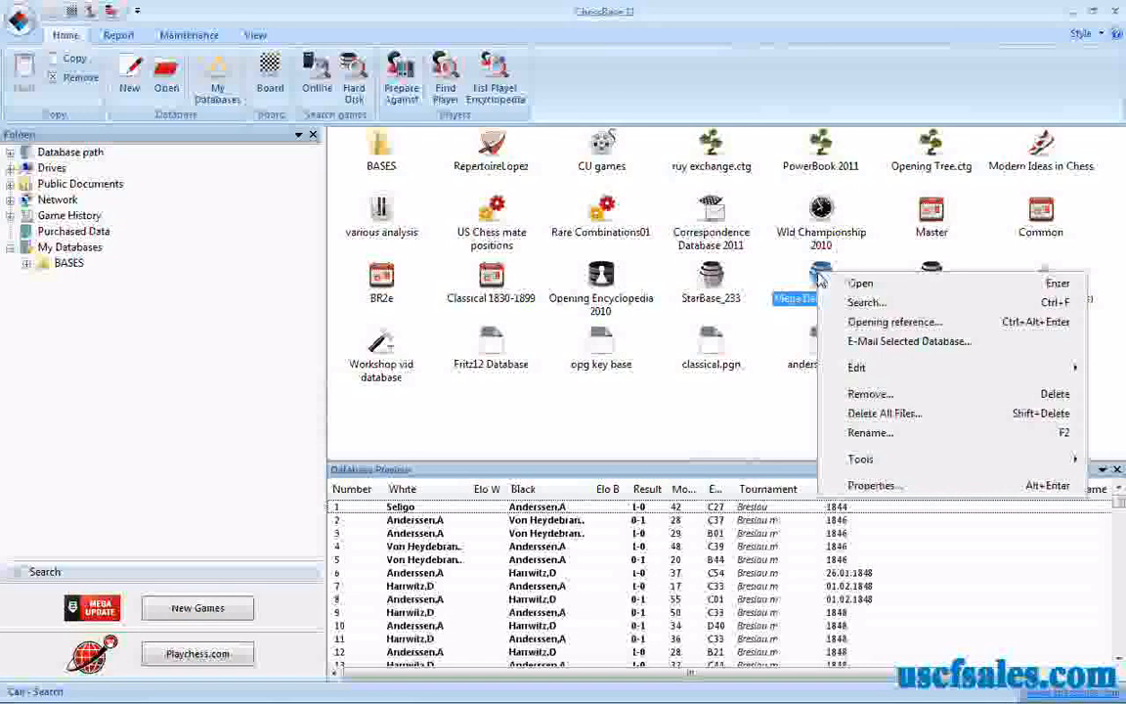
mouse_move(864, 301)
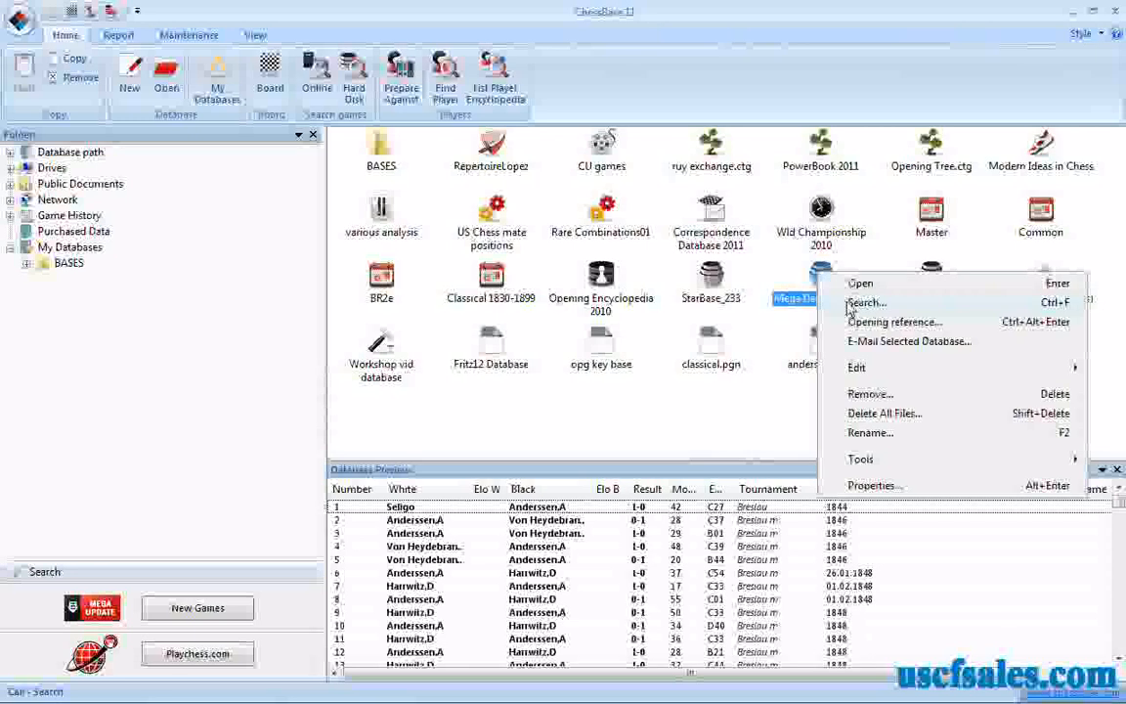
click(864, 301)
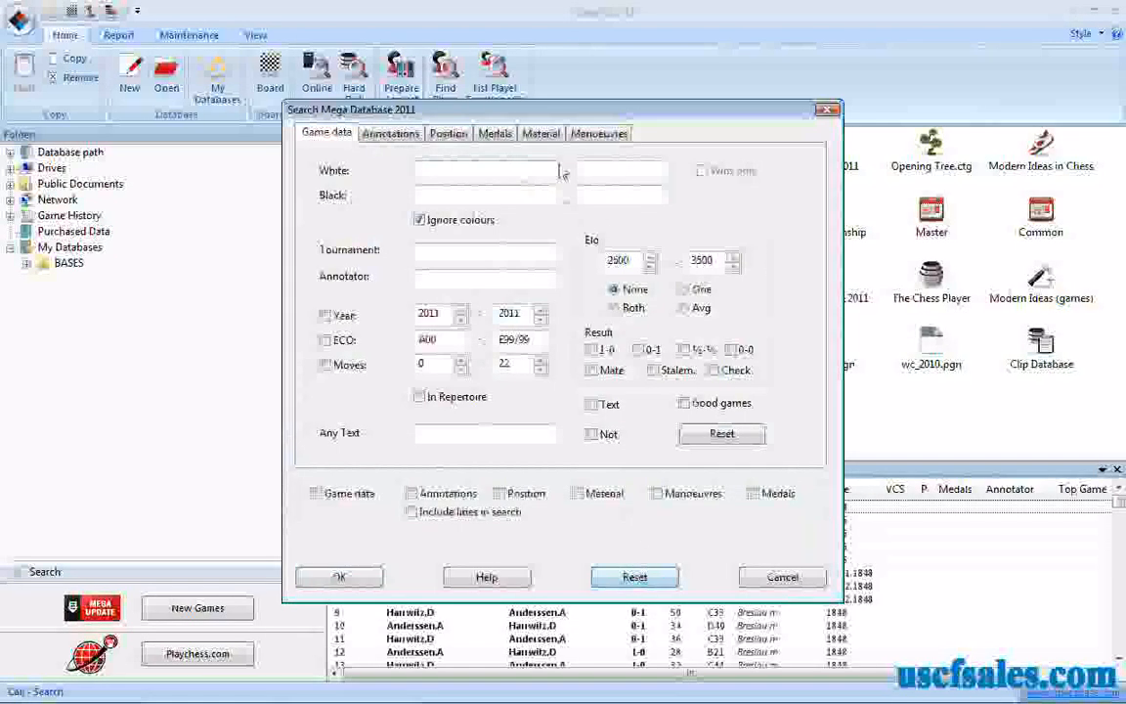
Step: In the Material criteria, keep Ignore colours on and require doubled pawns
click(540, 133)
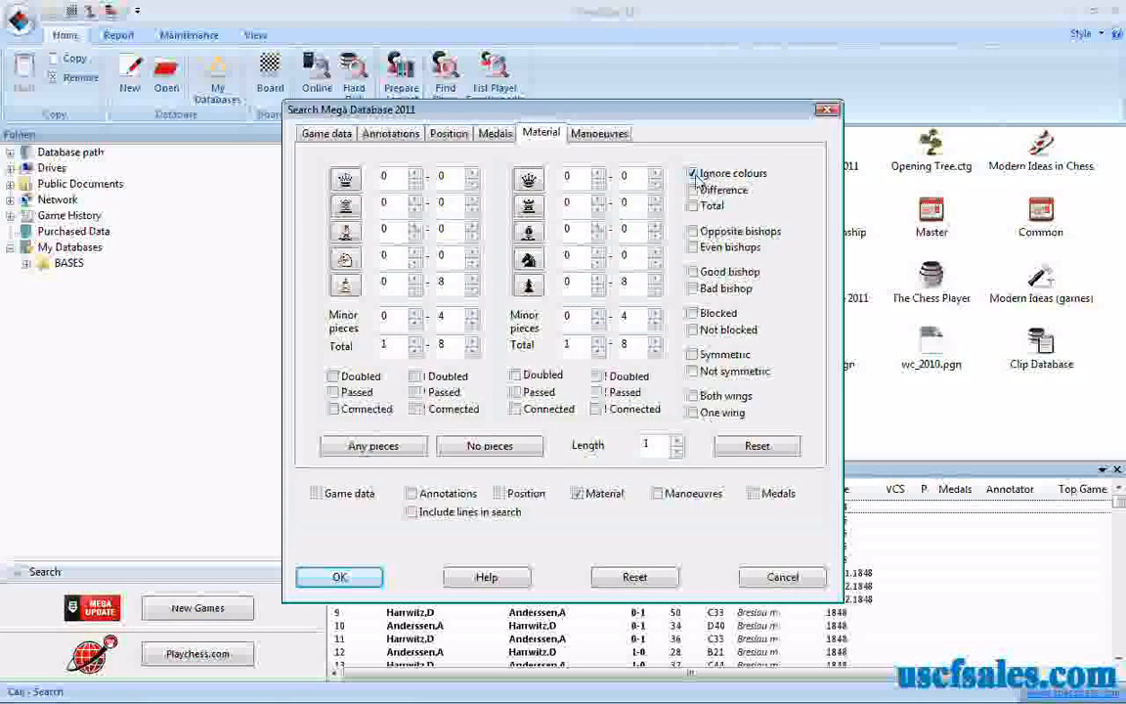
click(692, 172)
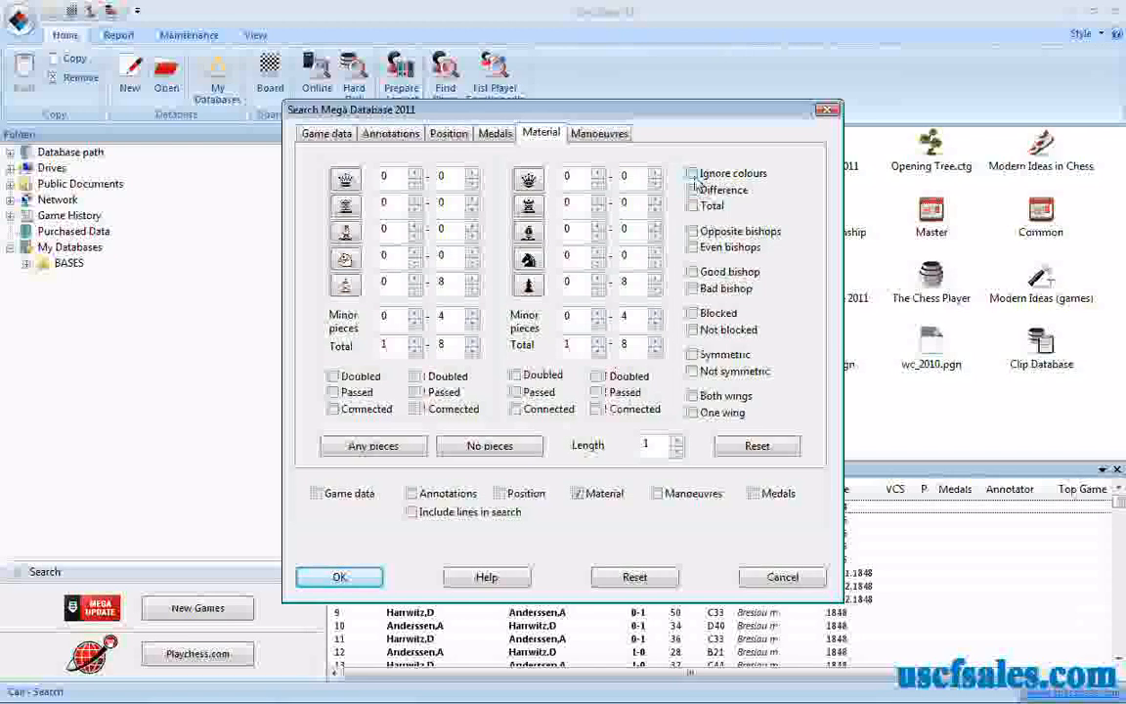
click(692, 172)
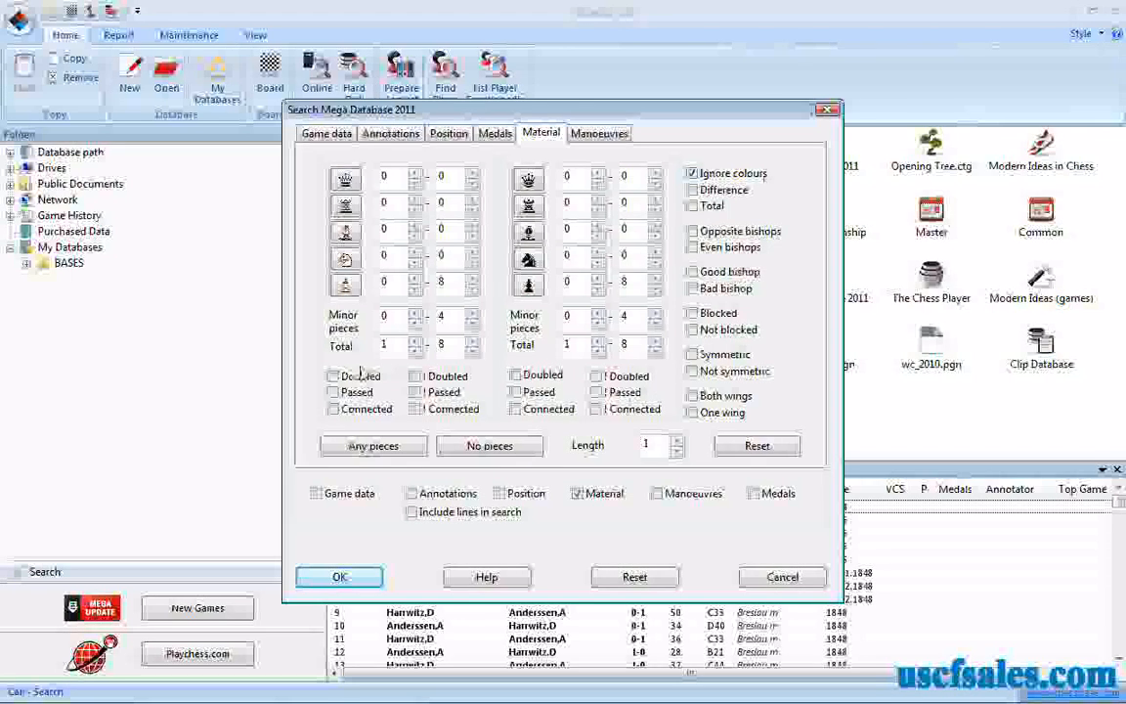
mouse_move(362, 434)
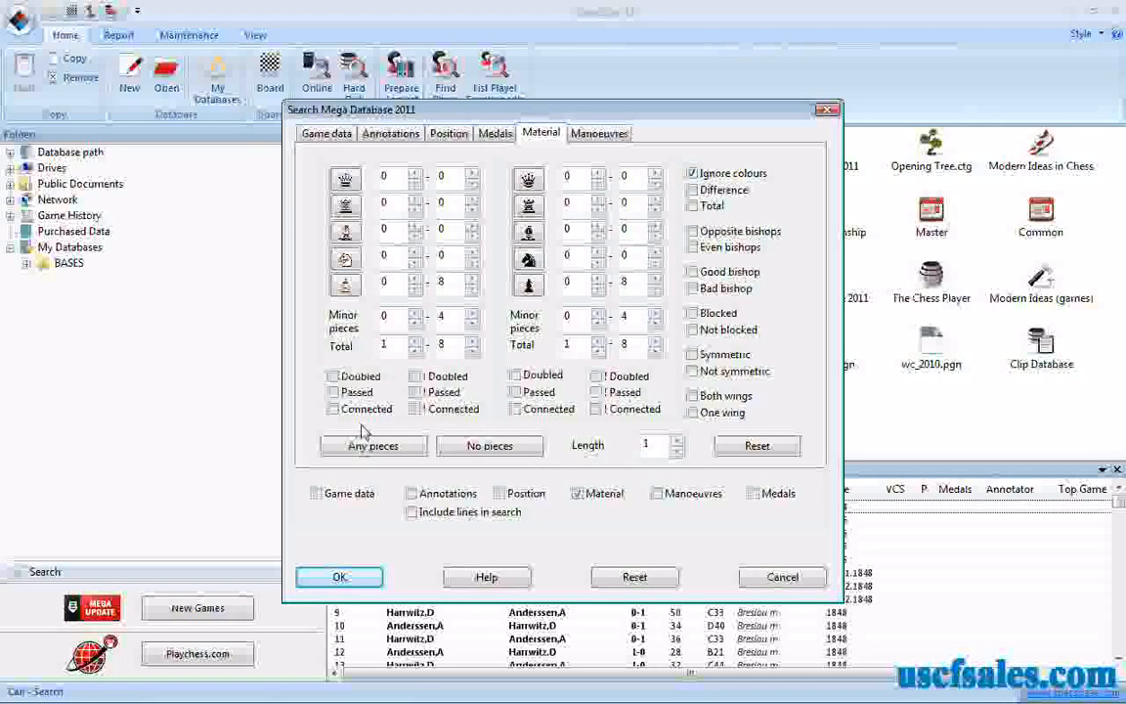
click(332, 375)
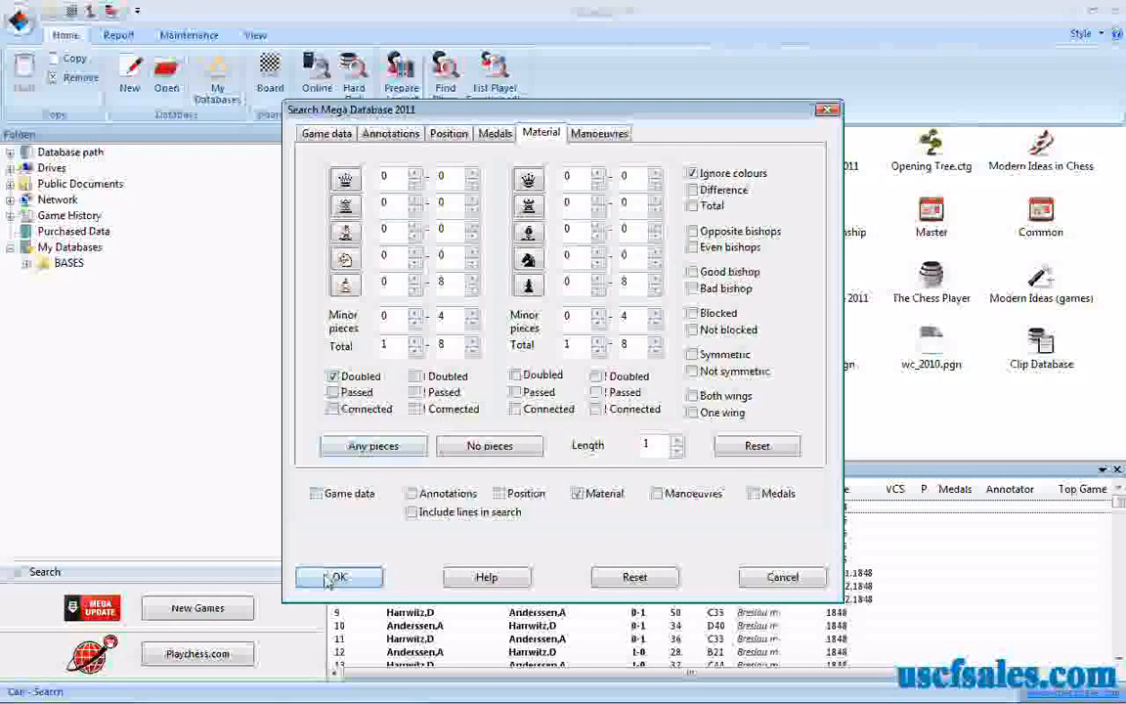
Step: Run the doubled-pawn search with OK
click(340, 576)
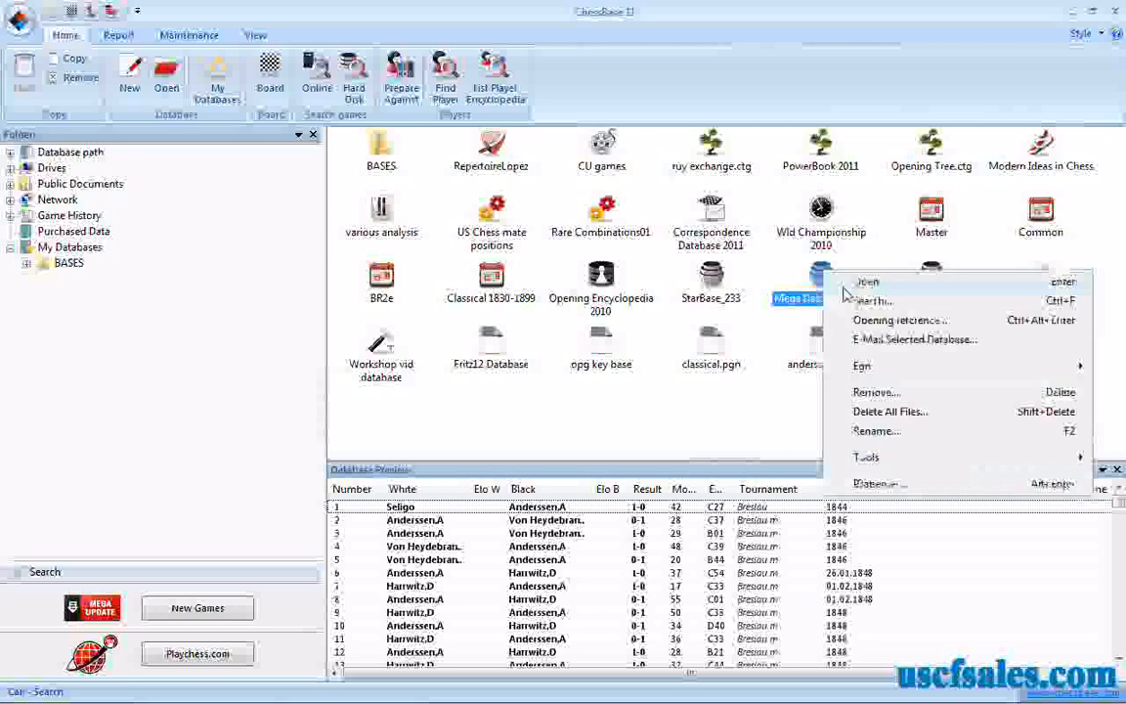
Step: Start the search, browse two games in the results list, and return to the material criteria
click(872, 302)
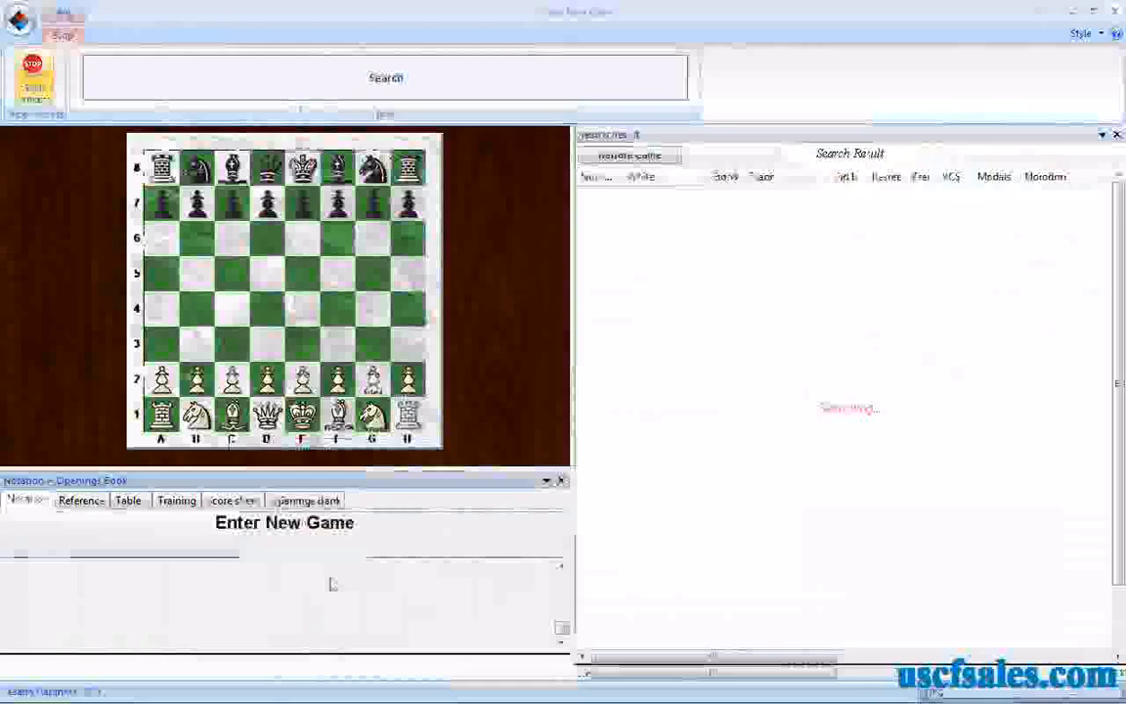
click(386, 78)
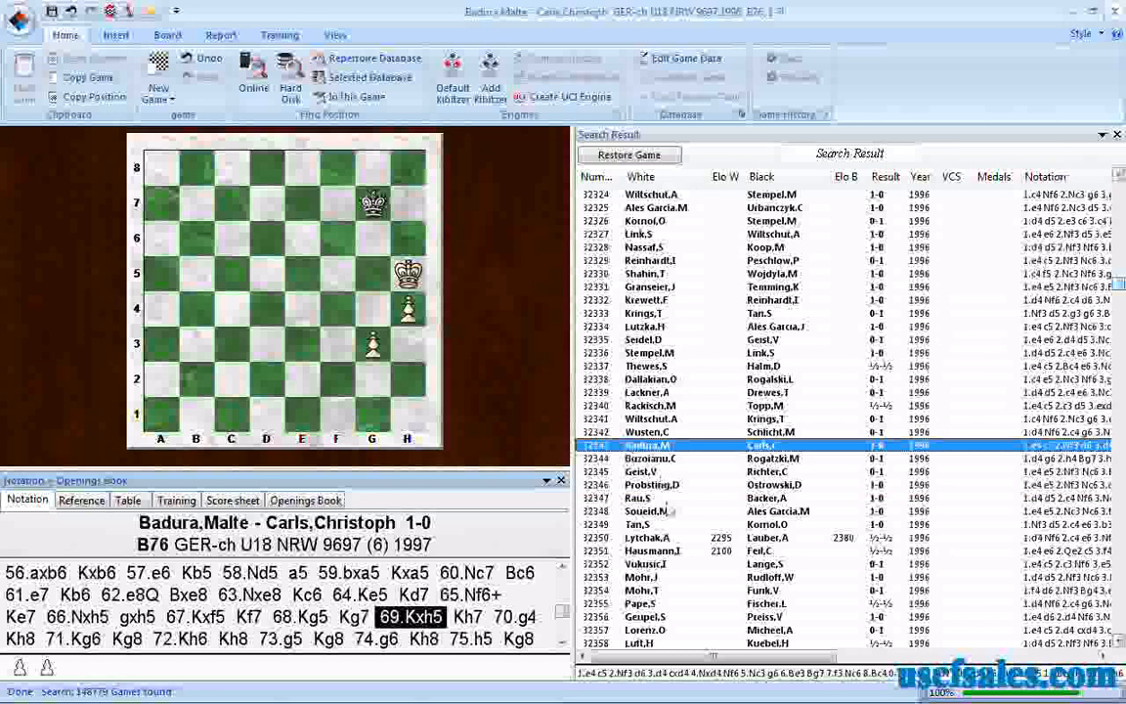
click(645, 512)
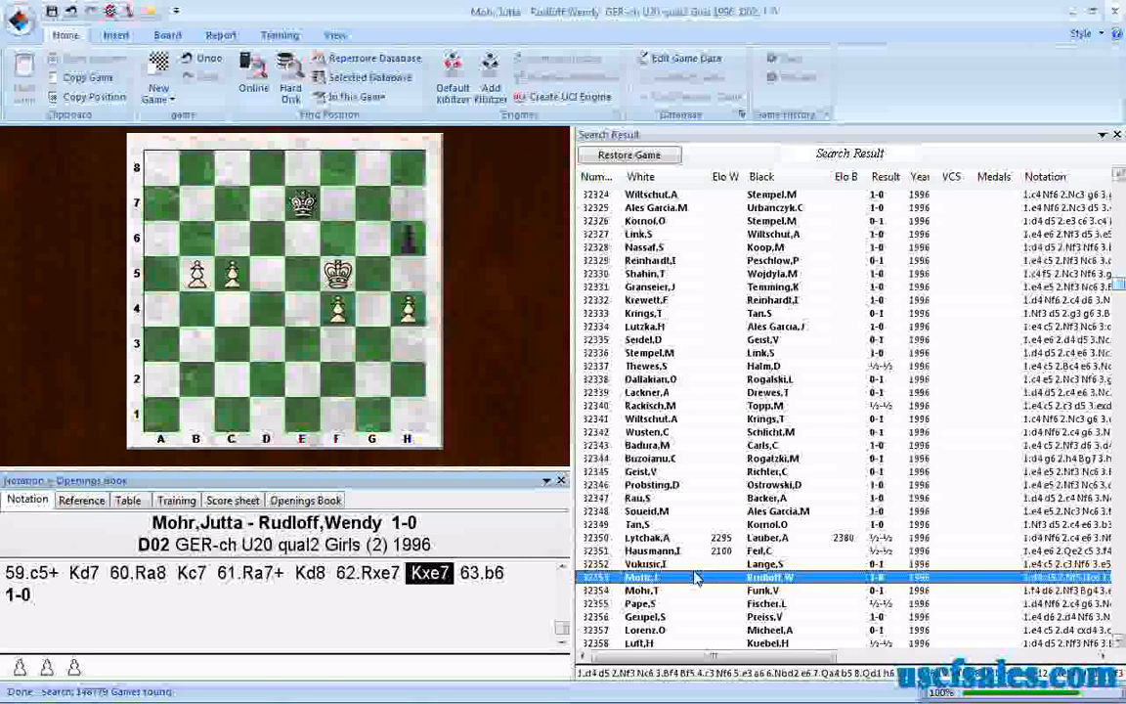
click(684, 207)
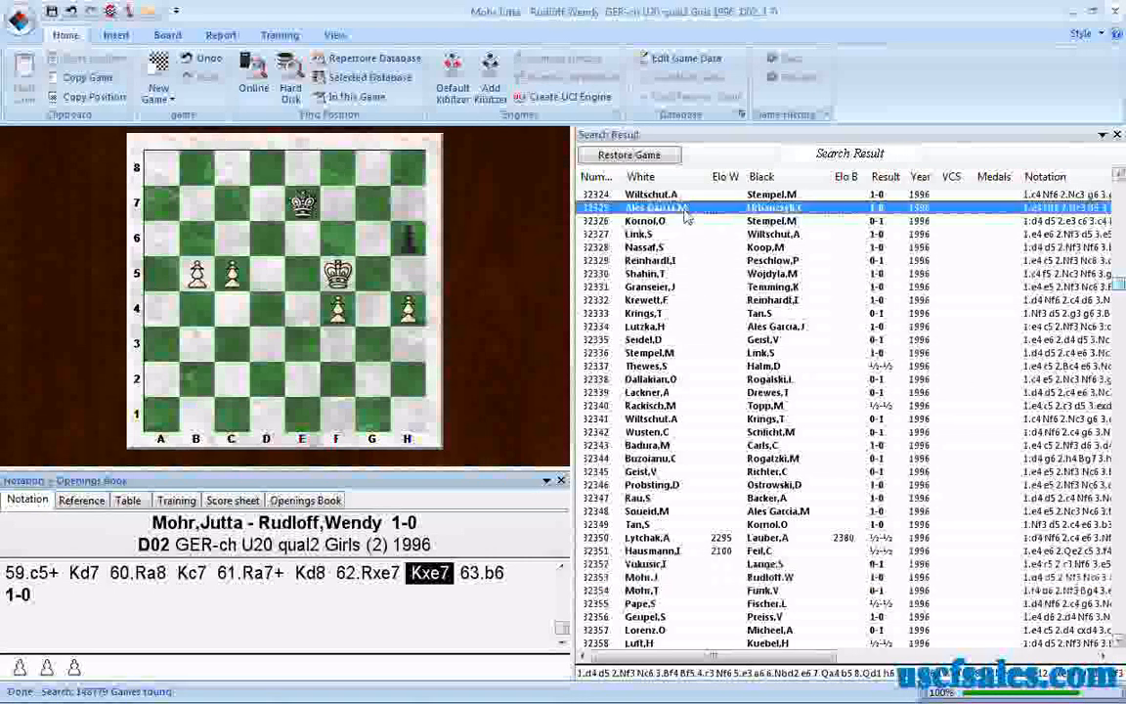
click(684, 208)
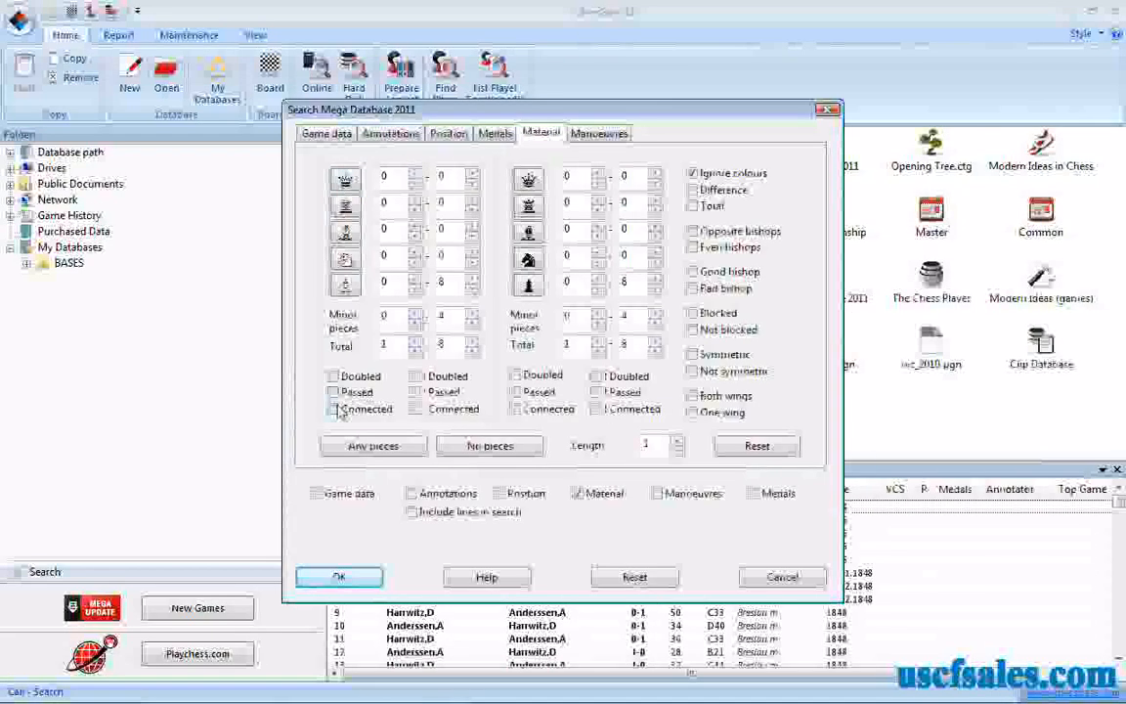
Step: Require connected pawns, view a game from the new results, then close the results window
click(334, 408)
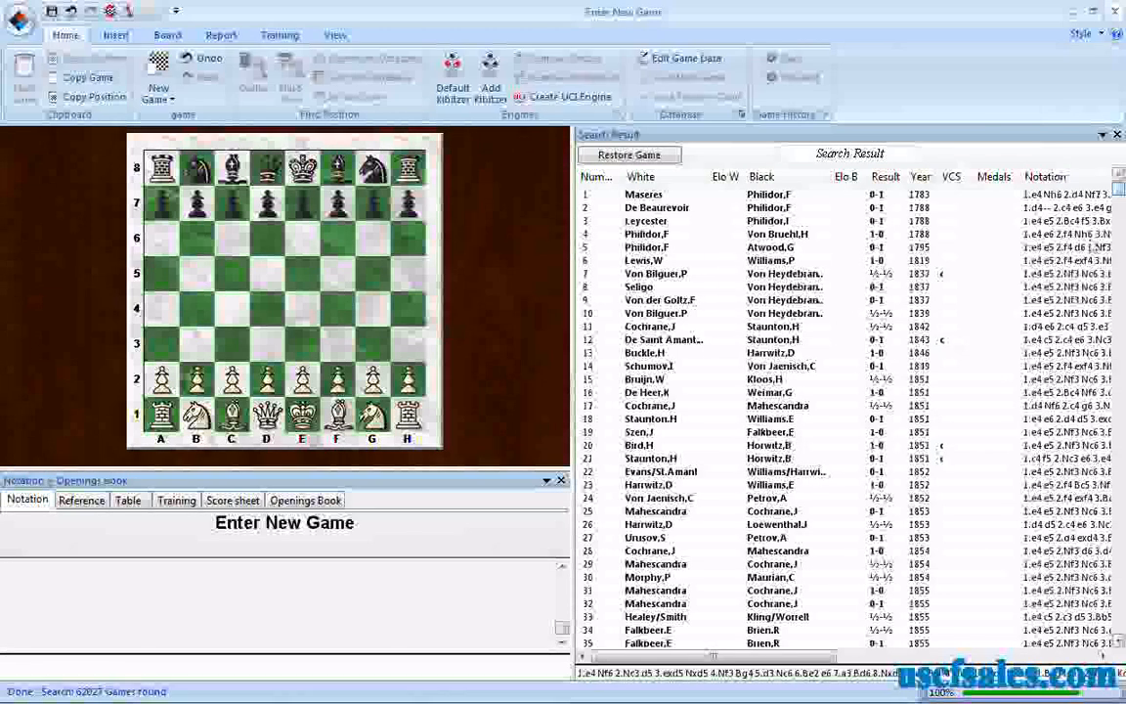
scroll(down, 3)
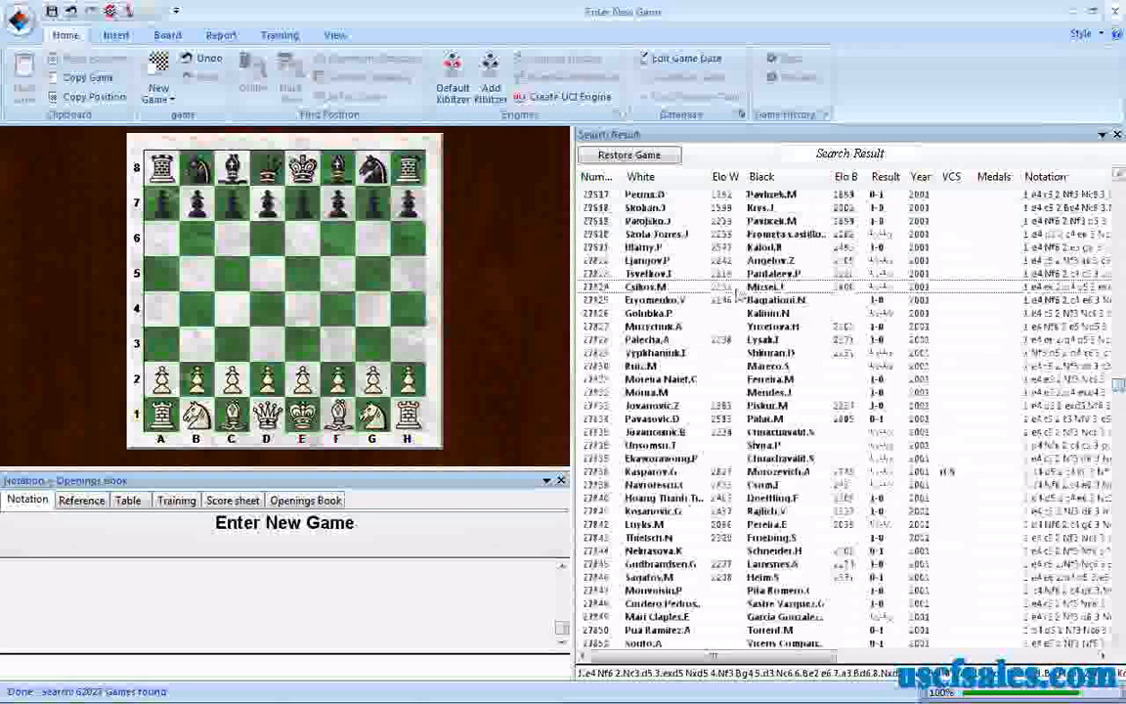
click(762, 286)
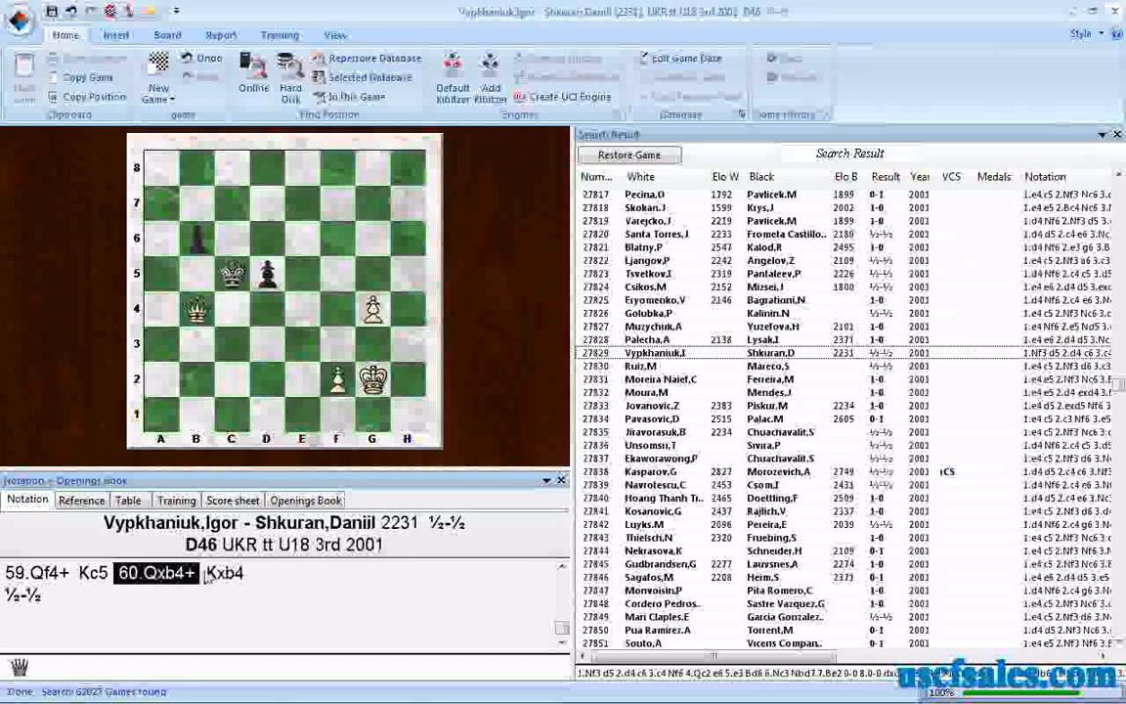
click(223, 573)
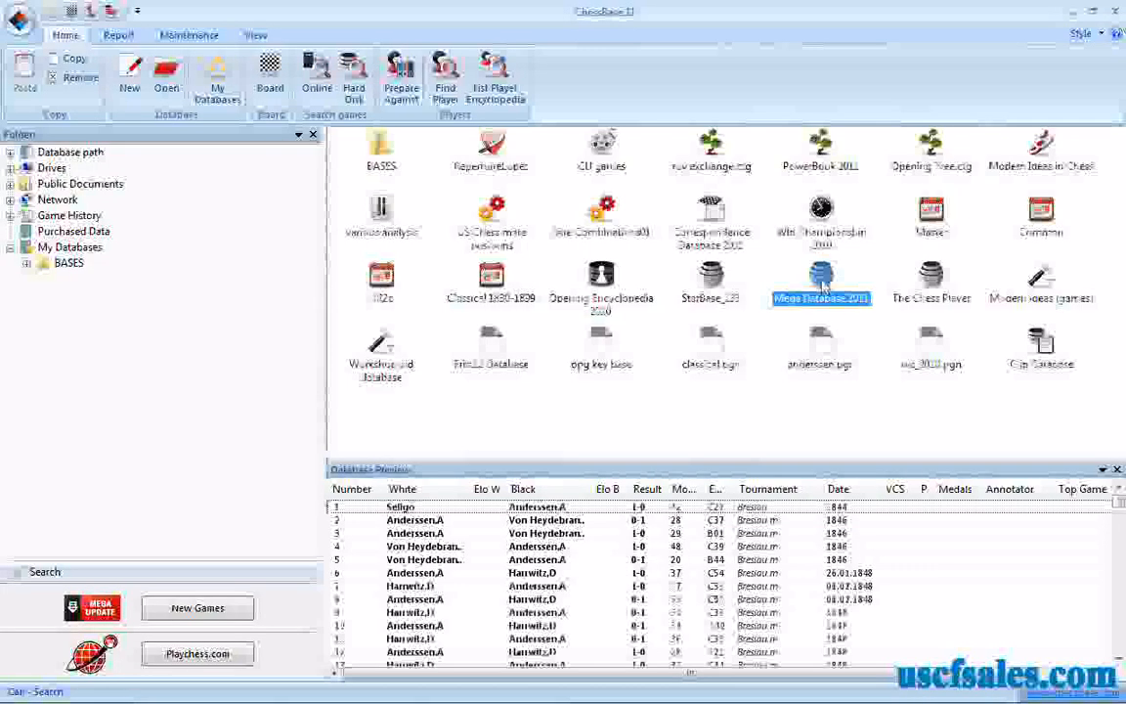
Step: Reopen the Mega Database 2011 search and untick Connected
double_click(819, 284)
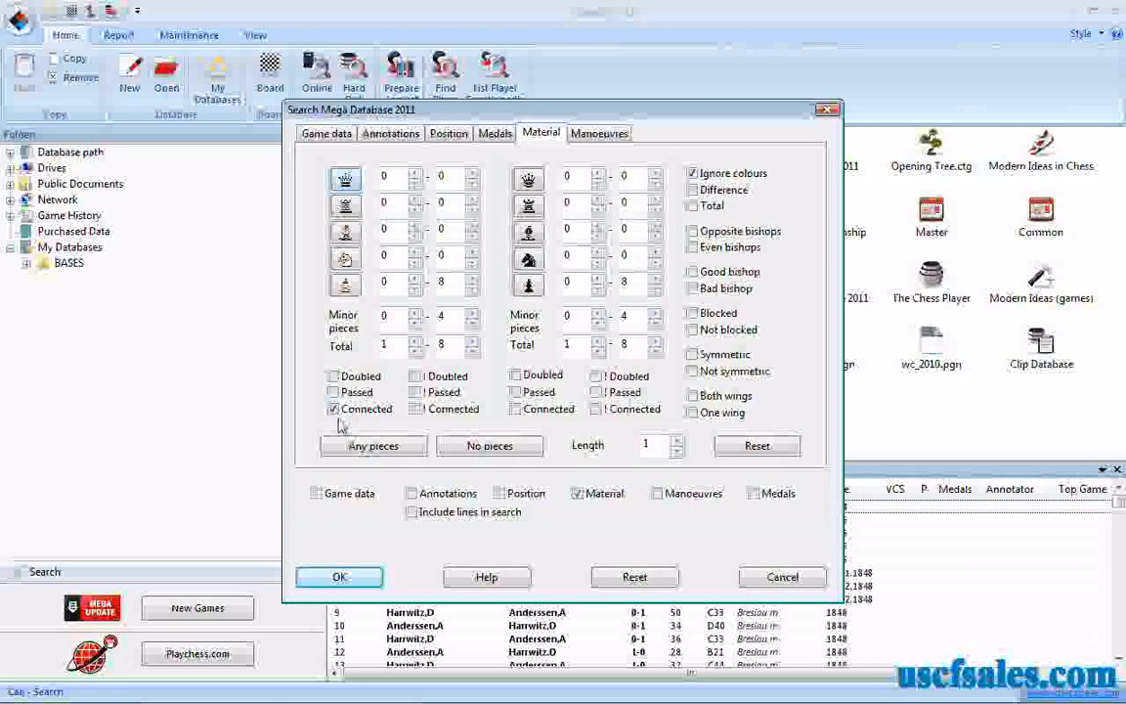
click(333, 409)
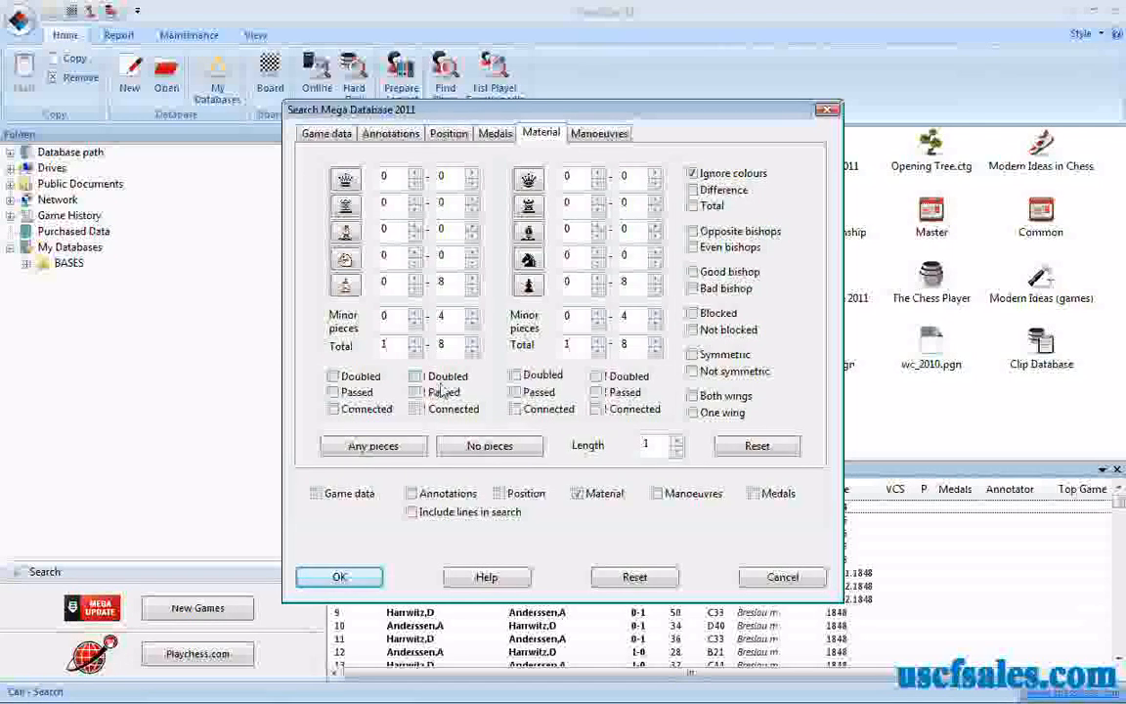
Step: Toggle !Doubled and !Connected off again, then require both doubled and connected pawns
click(414, 375)
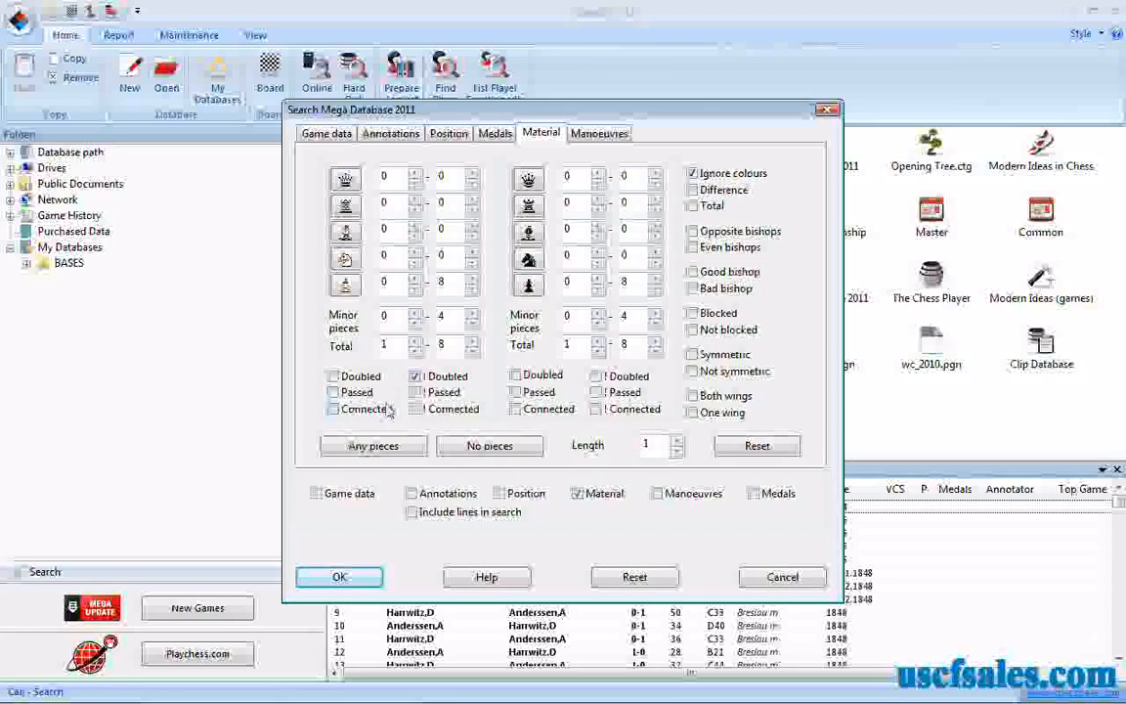
click(414, 375)
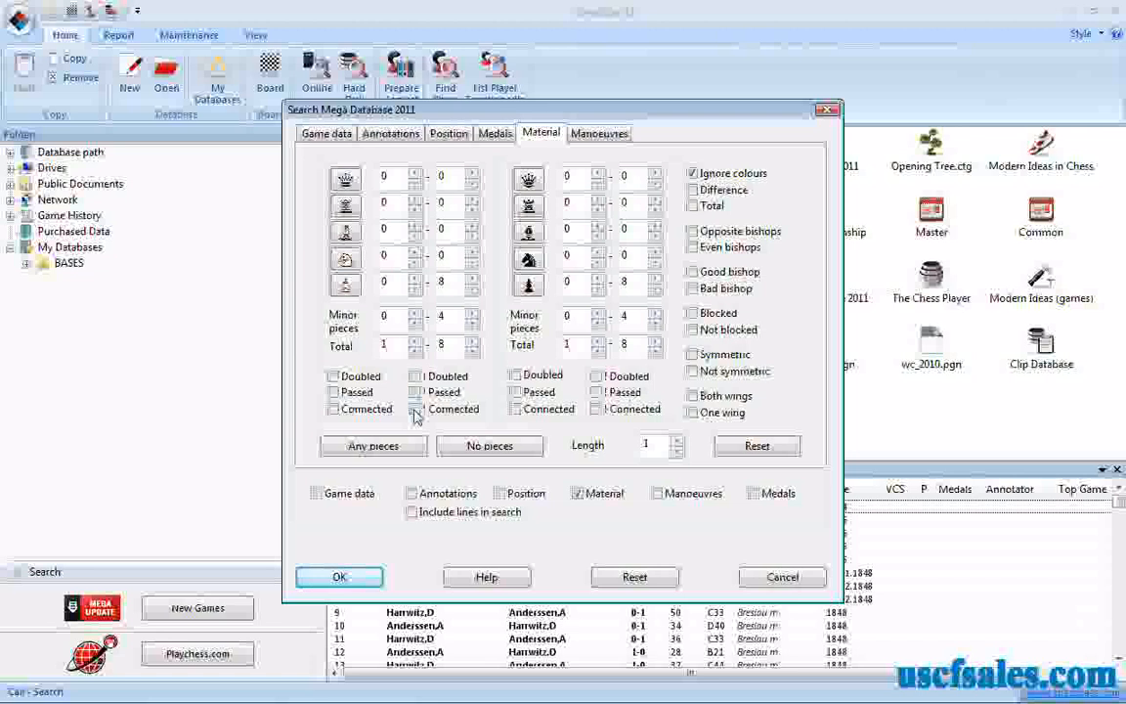
click(415, 409)
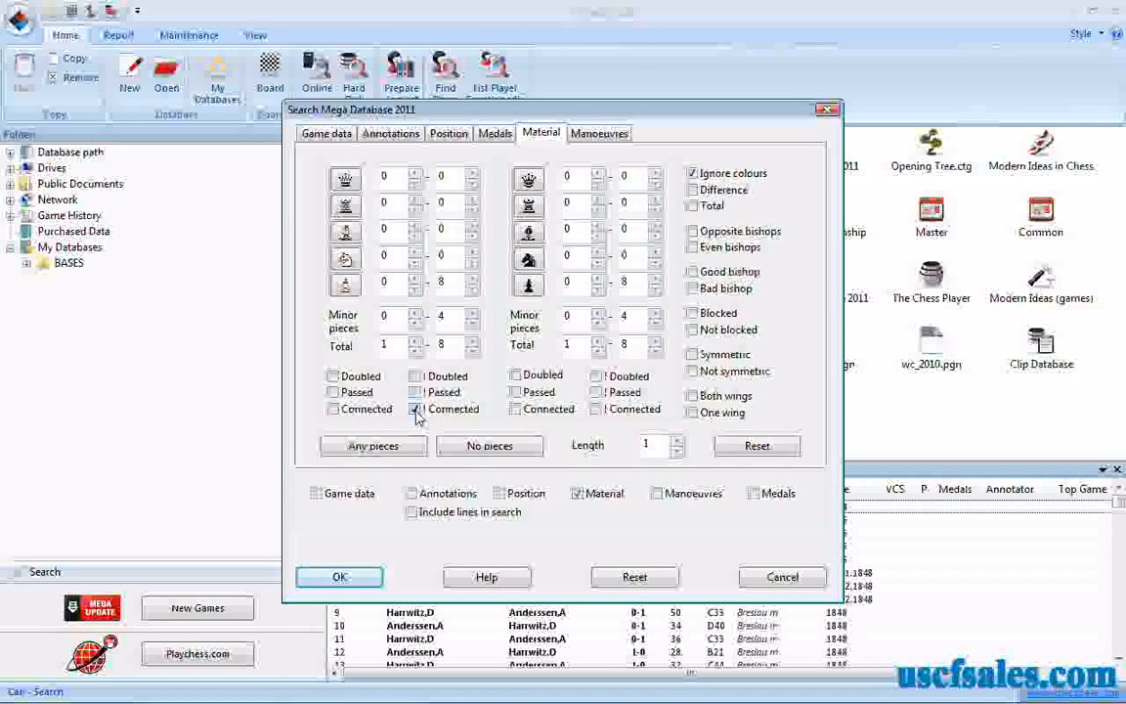
click(417, 408)
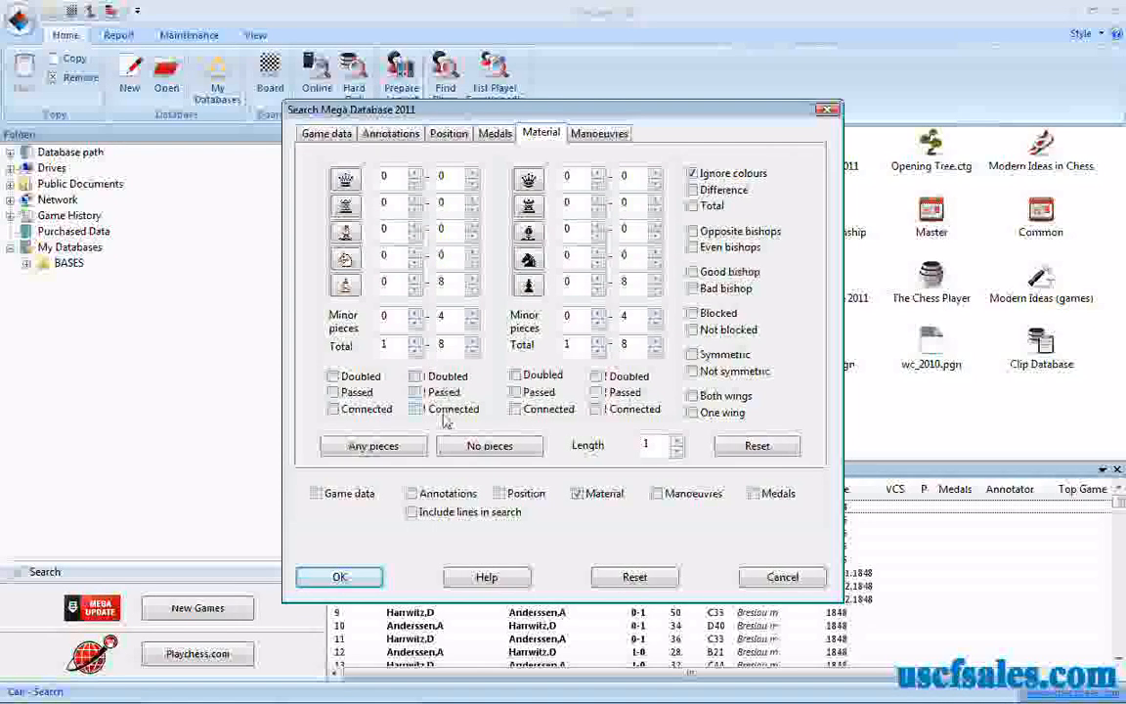
mouse_move(401, 426)
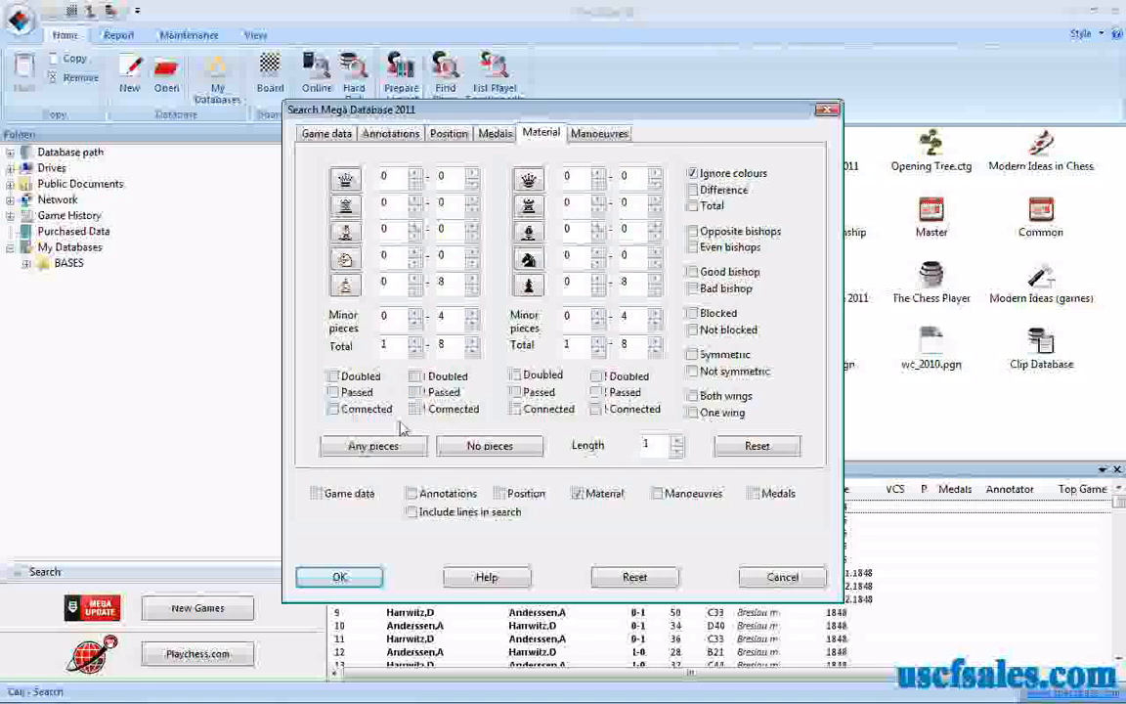
mouse_move(399, 379)
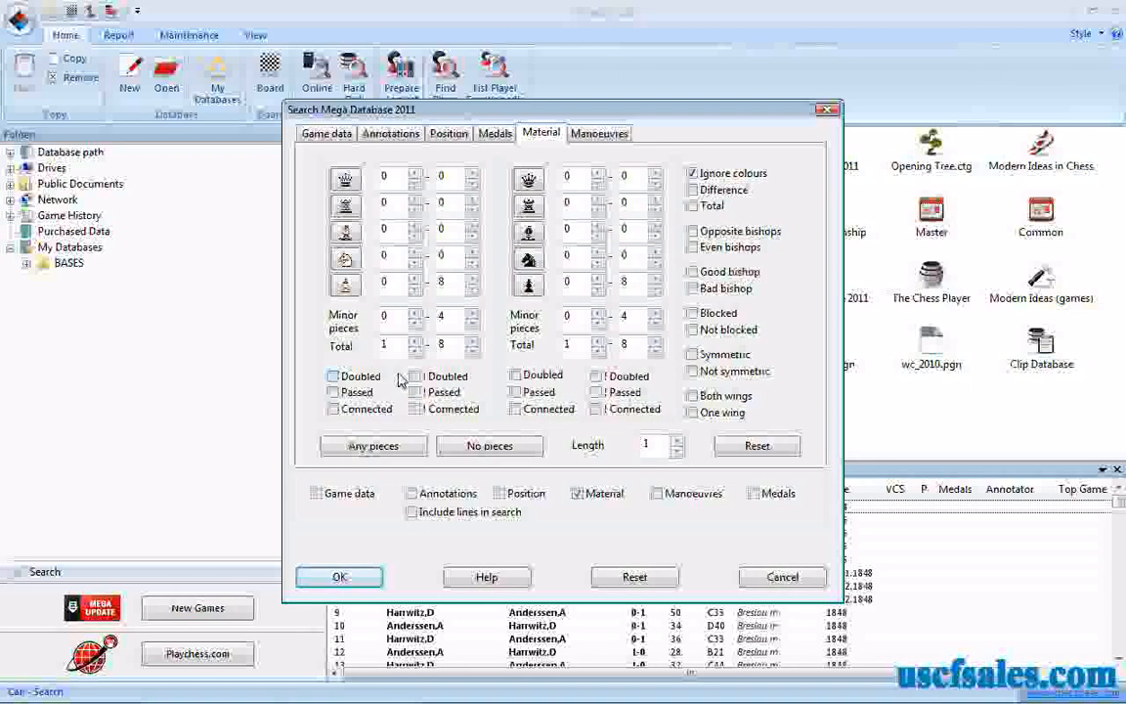
click(332, 375)
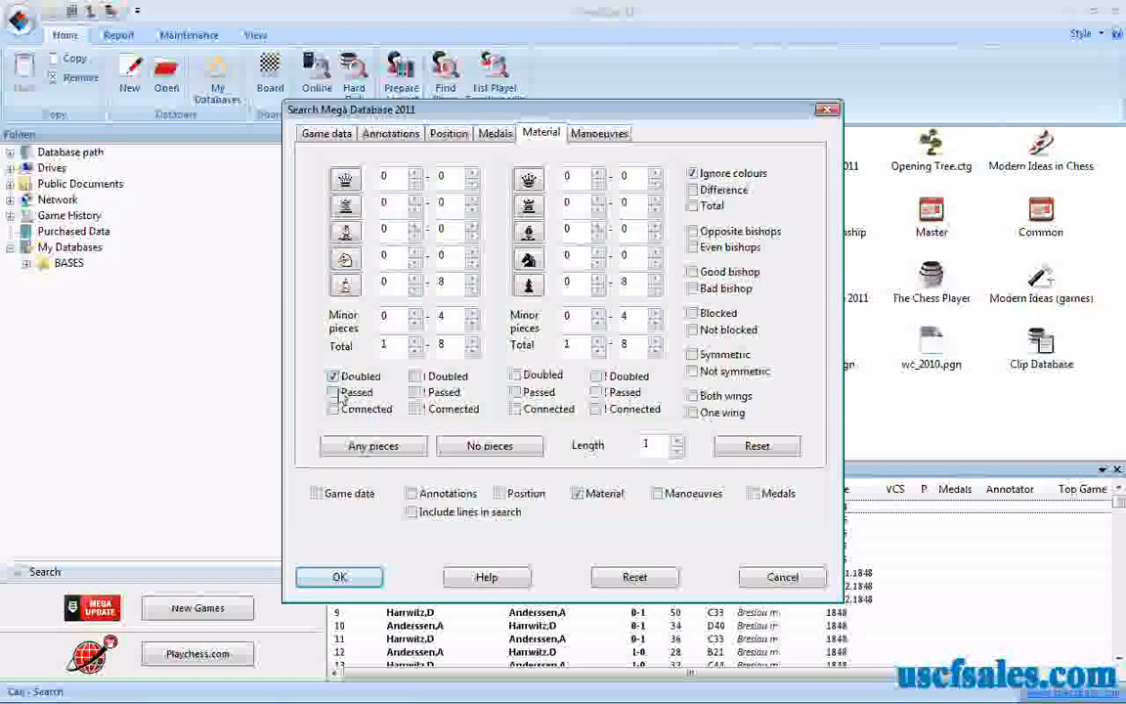
click(334, 409)
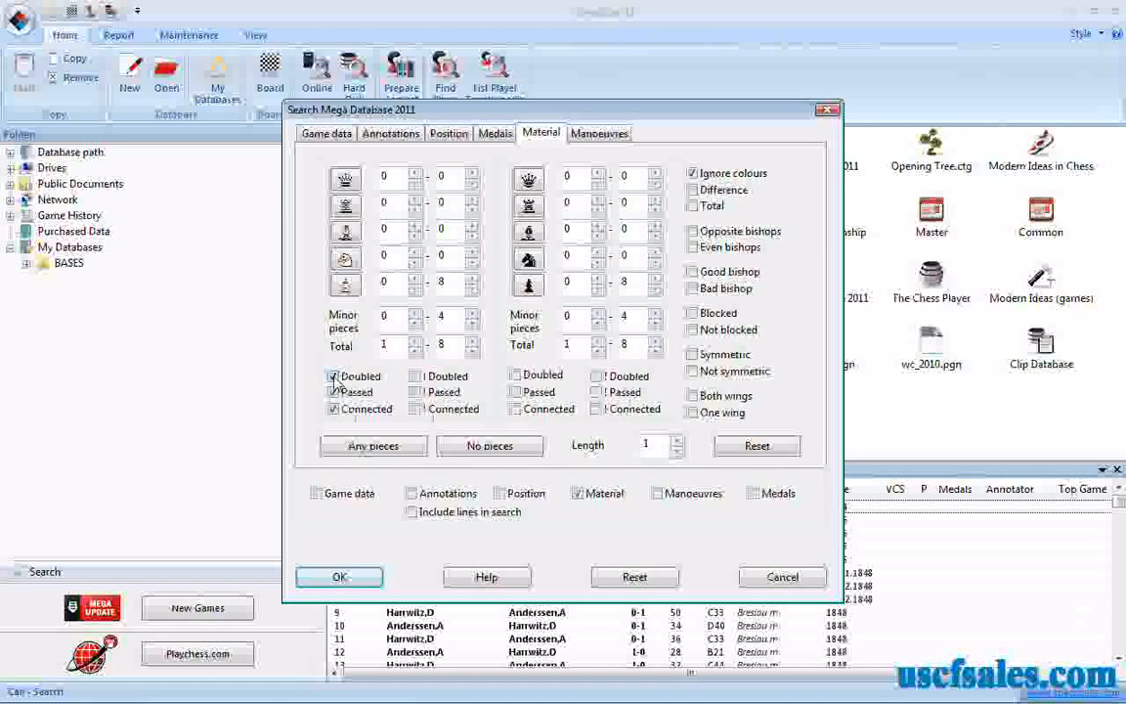